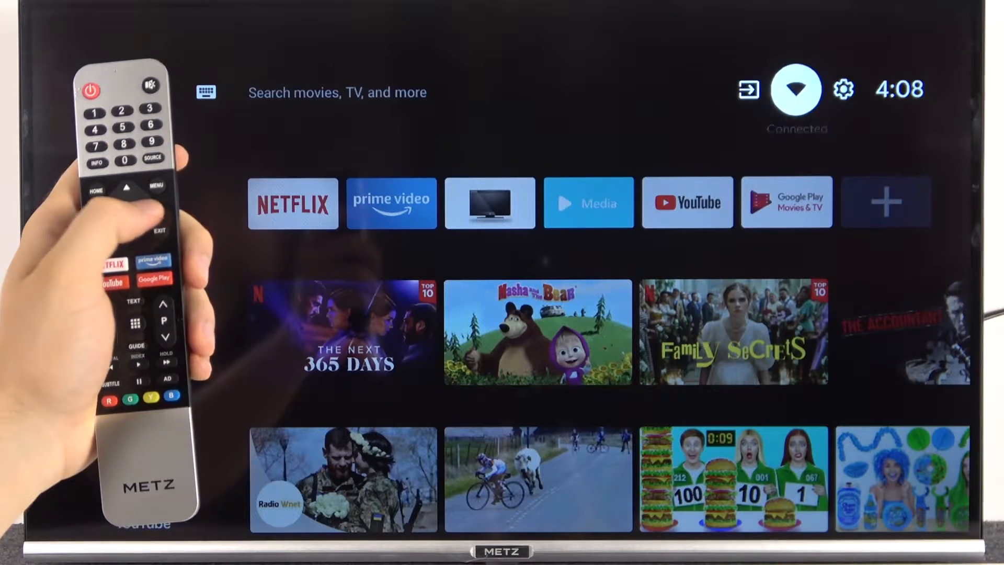
Open the TV Settings from the home screen gear icon
click(844, 89)
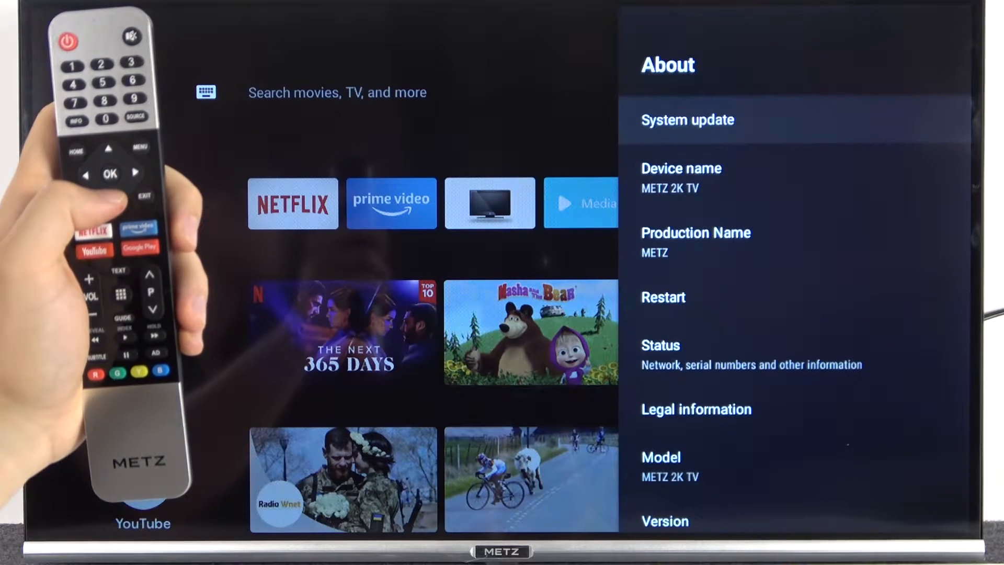
scroll(down, 3)
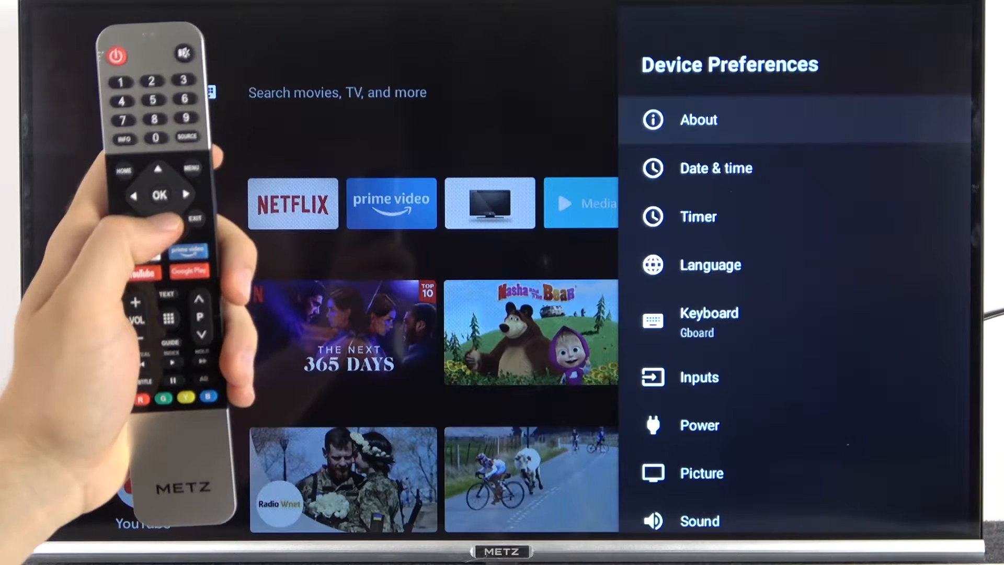
Scroll down Device Preferences to reach the Developer options entry
scroll(down, 3)
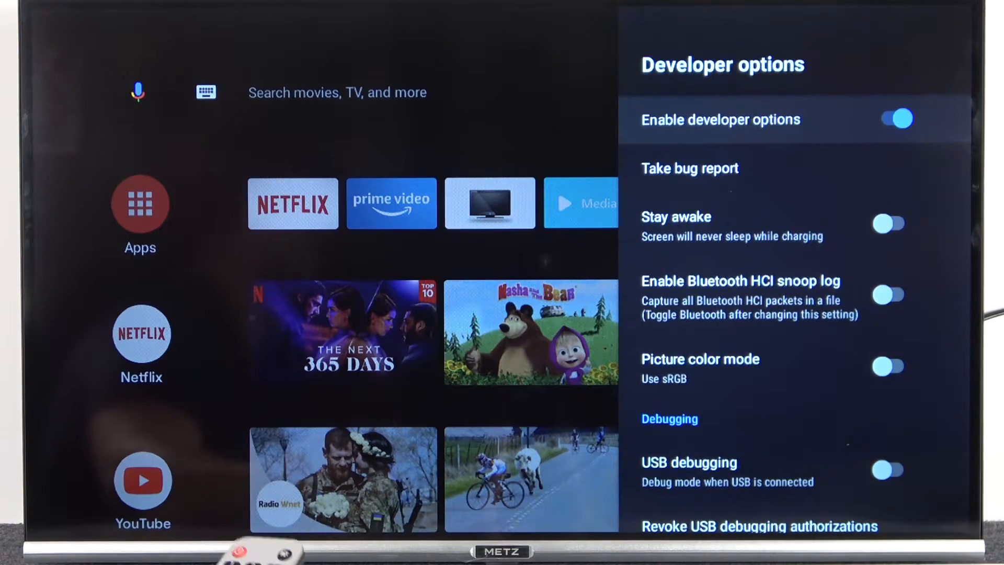
scroll(down, 3)
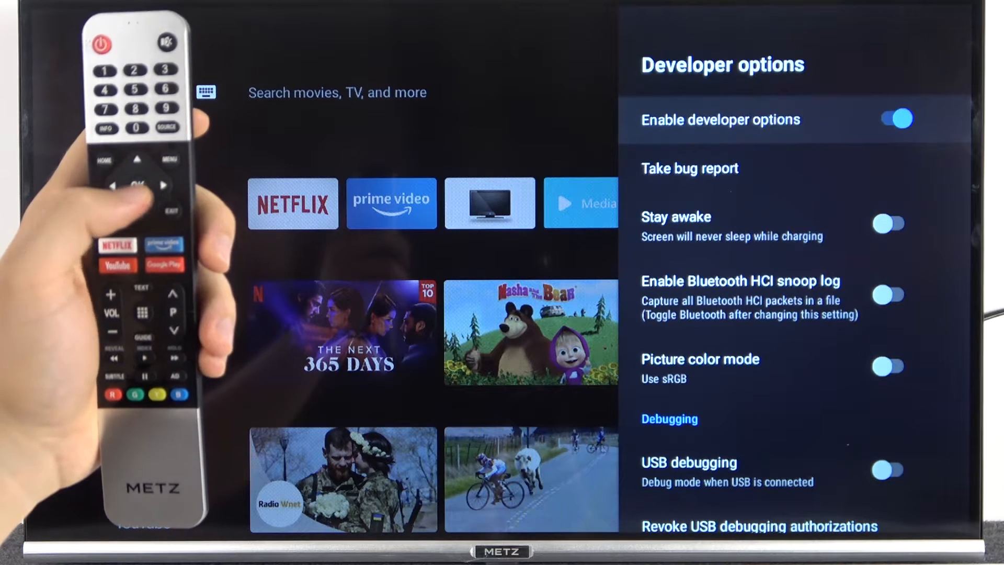
Go back from Developer options to the Device Preferences list and scroll through it
click(889, 119)
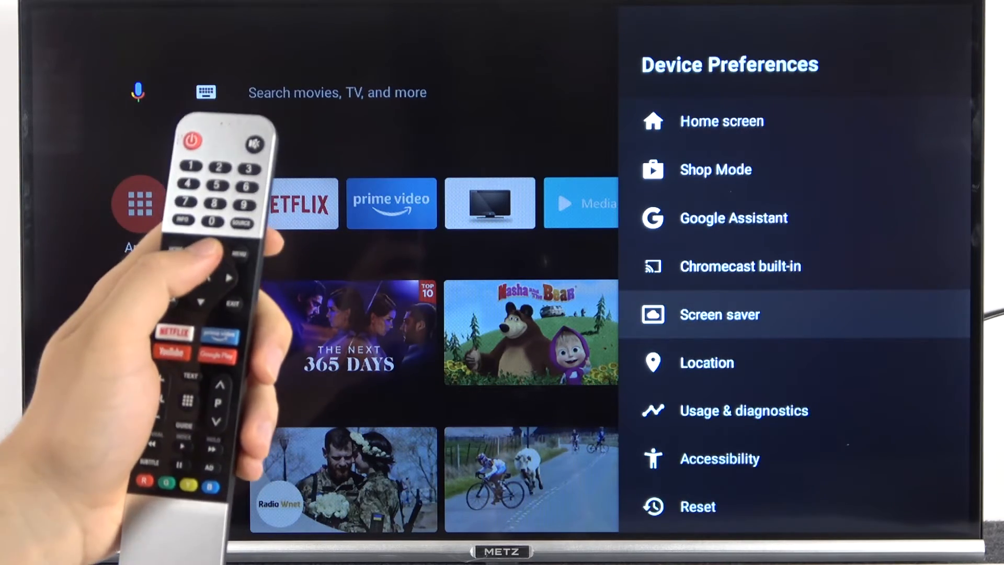
scroll(down, 3)
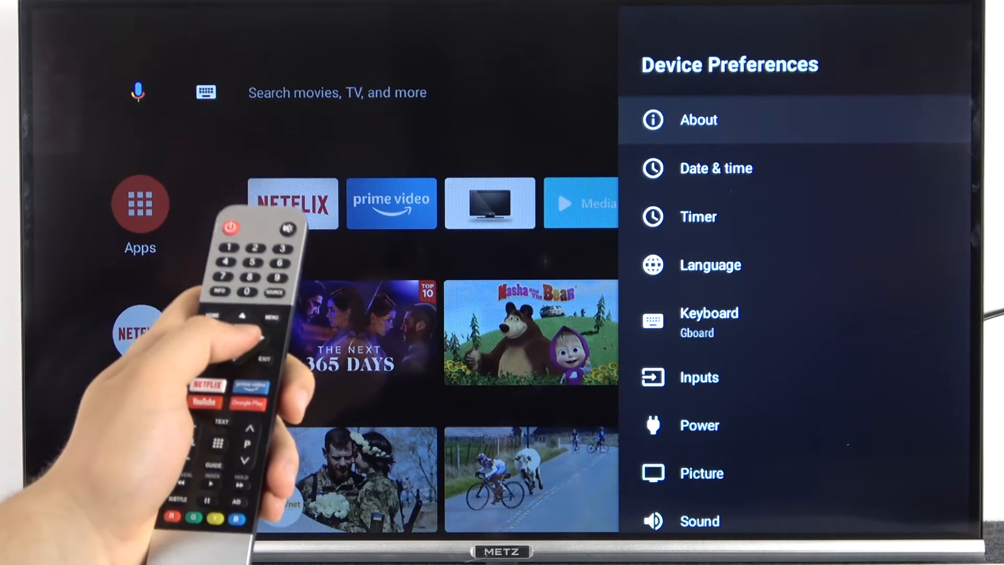